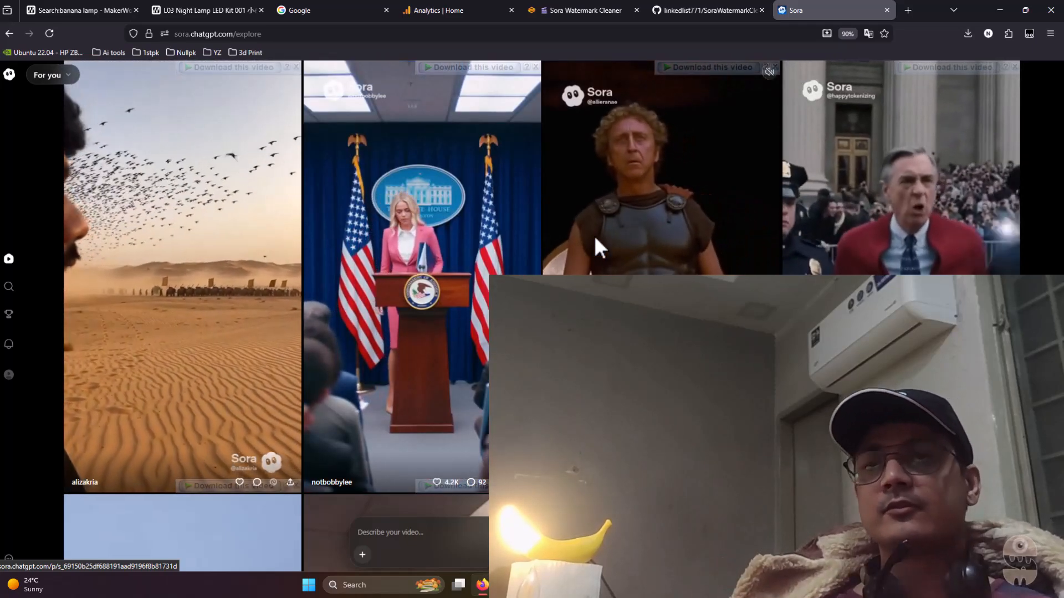
Switch from Sora's explore feed to the linkedlist771/SoraWatermarkCleaner GitHub tab.
click(705, 10)
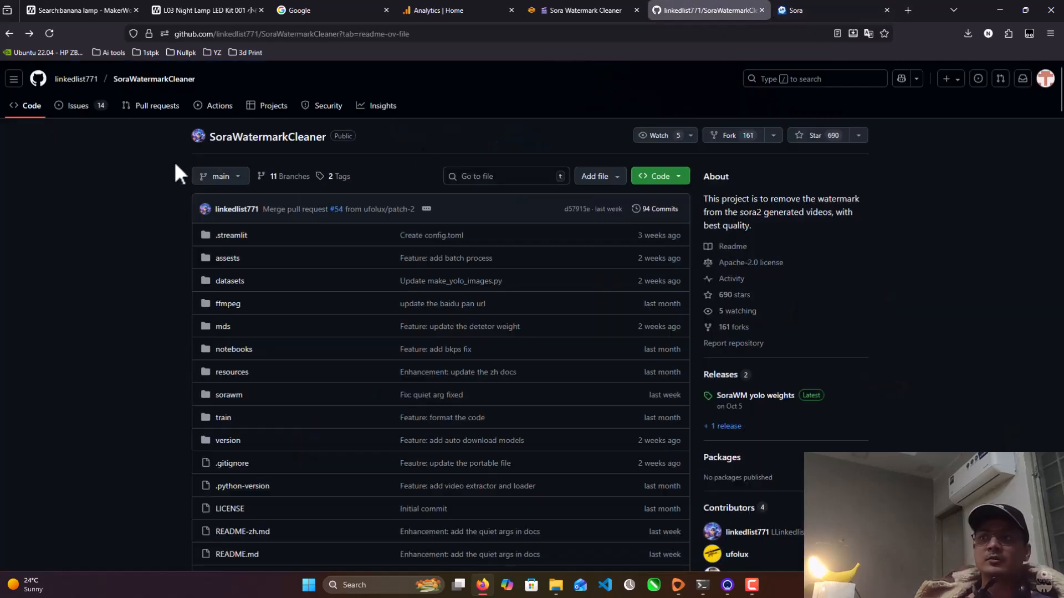
mouse_move(176, 189)
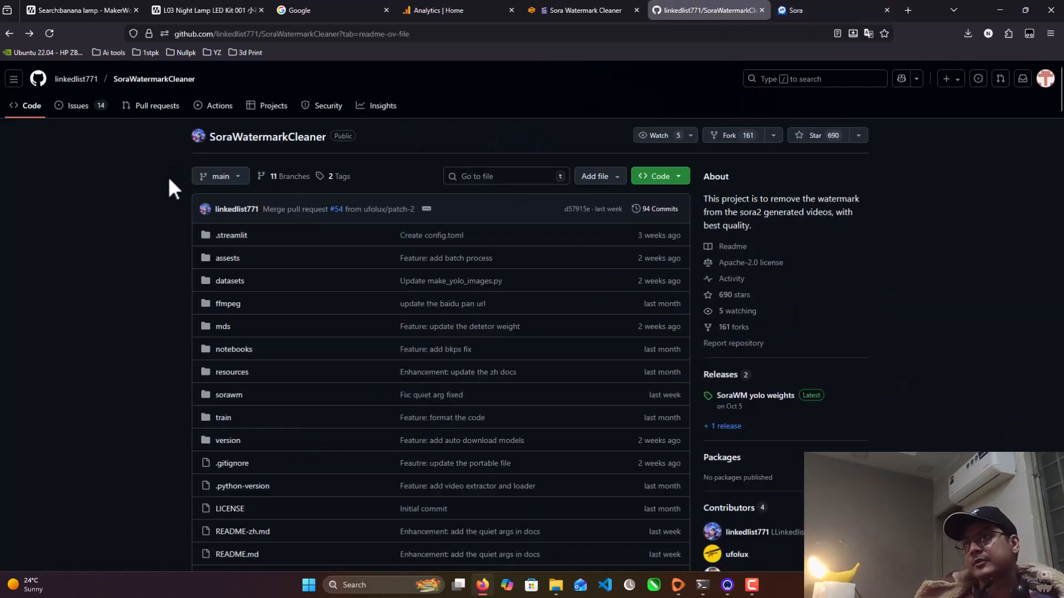
Scroll the README past Method, Installation and batch processing to the portable download links.
scroll(down, 3)
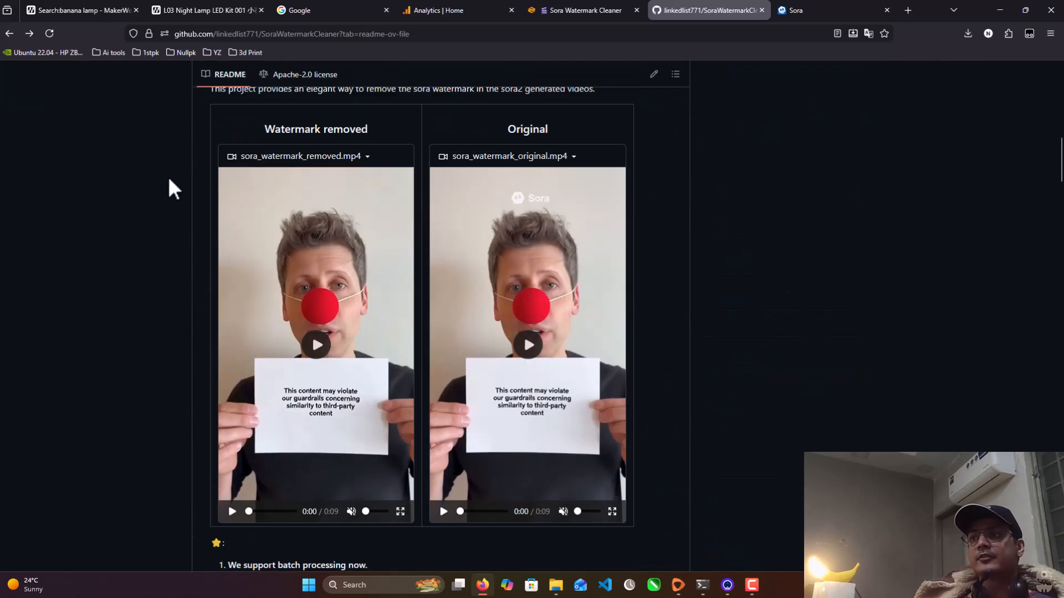
scroll(down, 3)
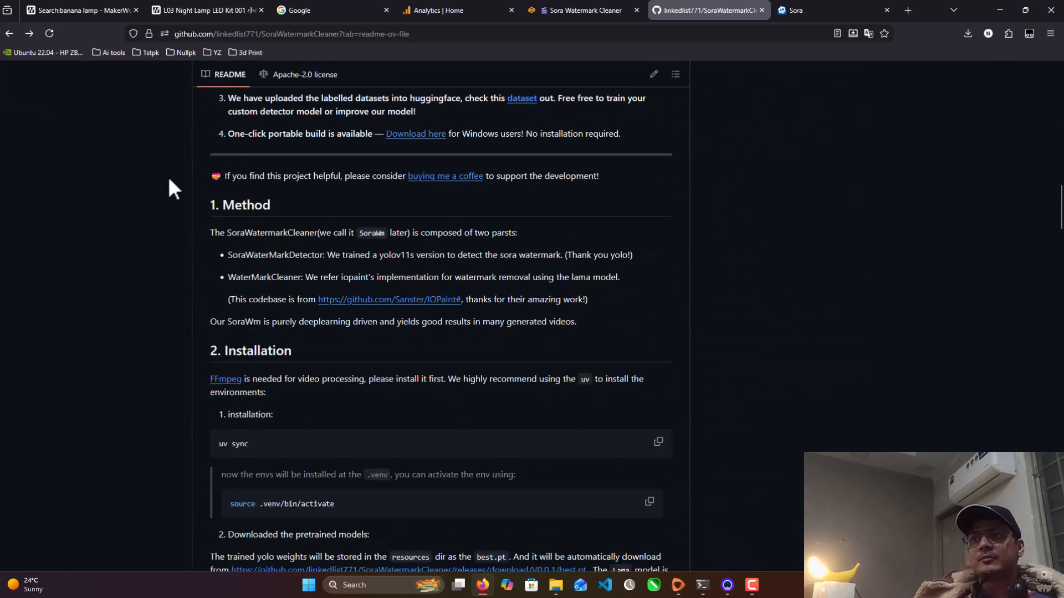
scroll(down, 3)
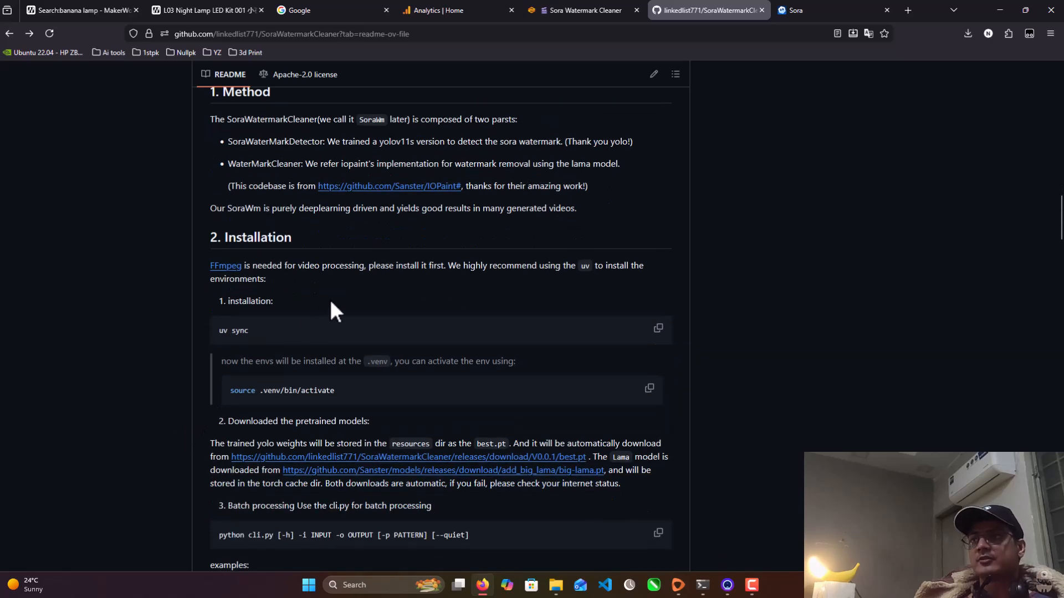
mouse_move(257, 320)
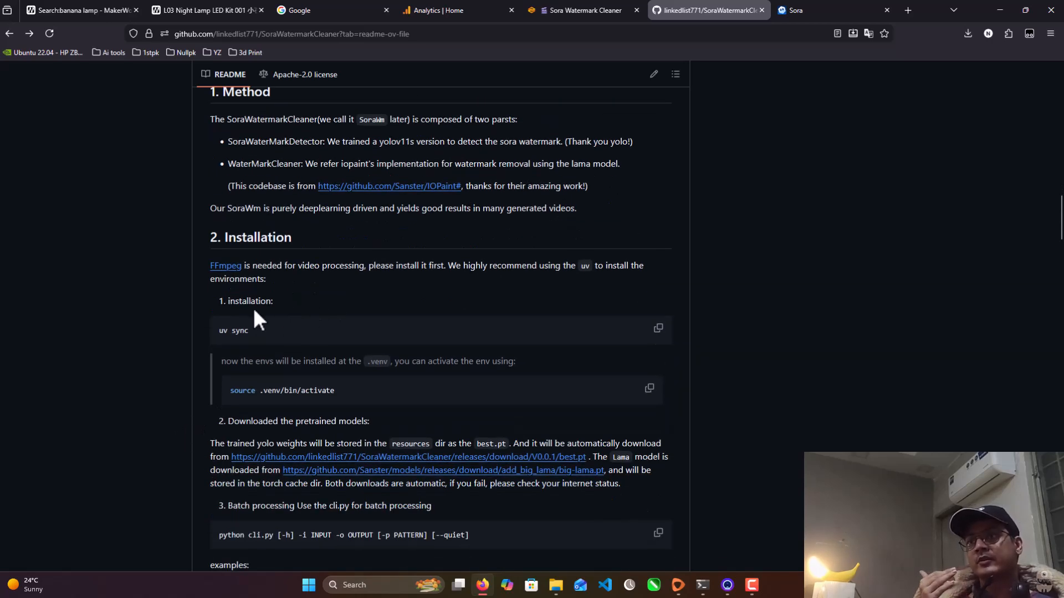
scroll(down, 3)
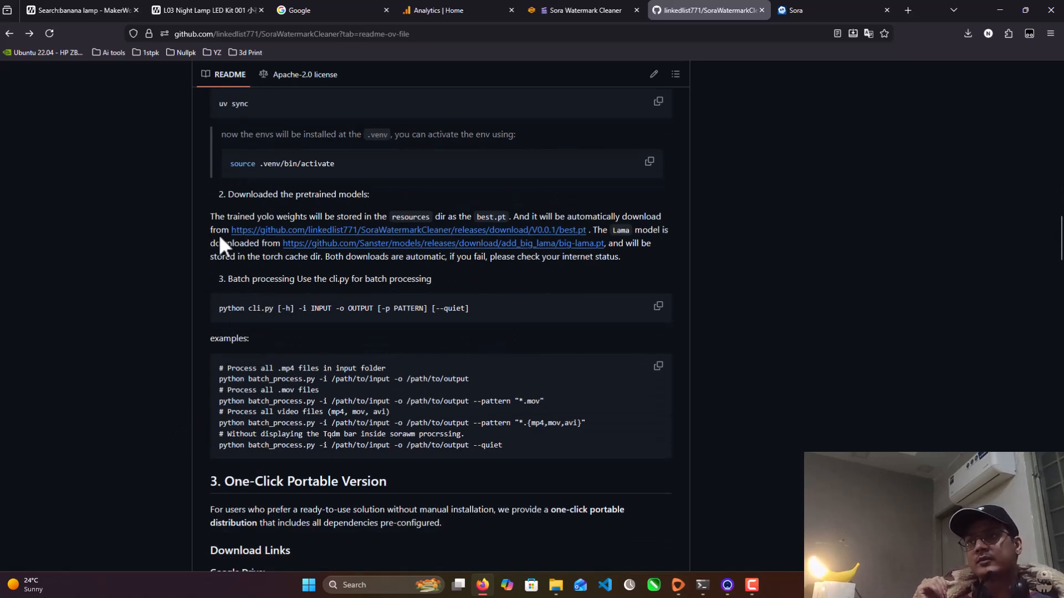
scroll(up, 3)
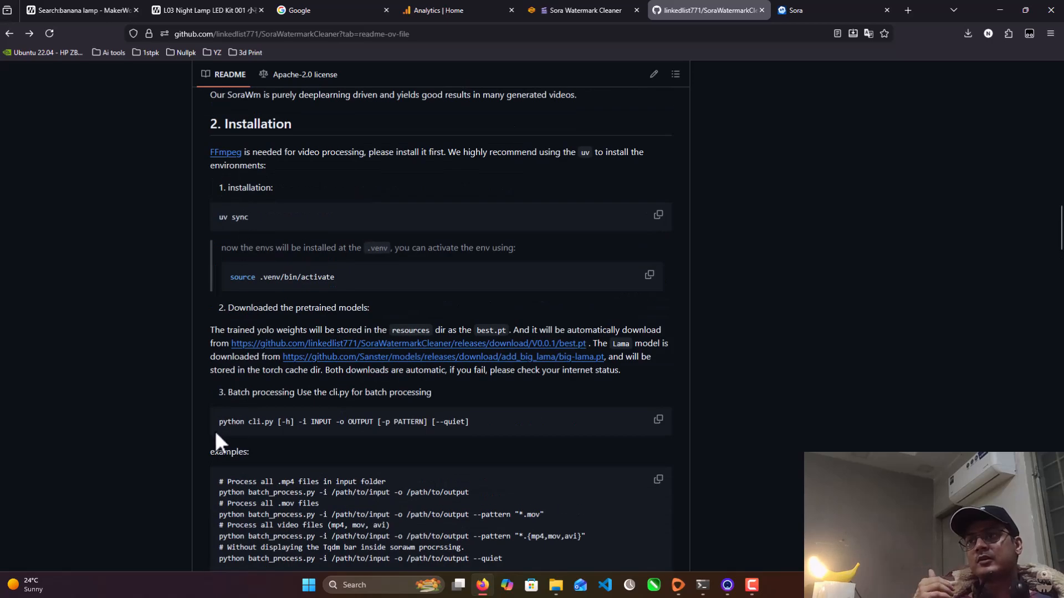
mouse_move(270, 271)
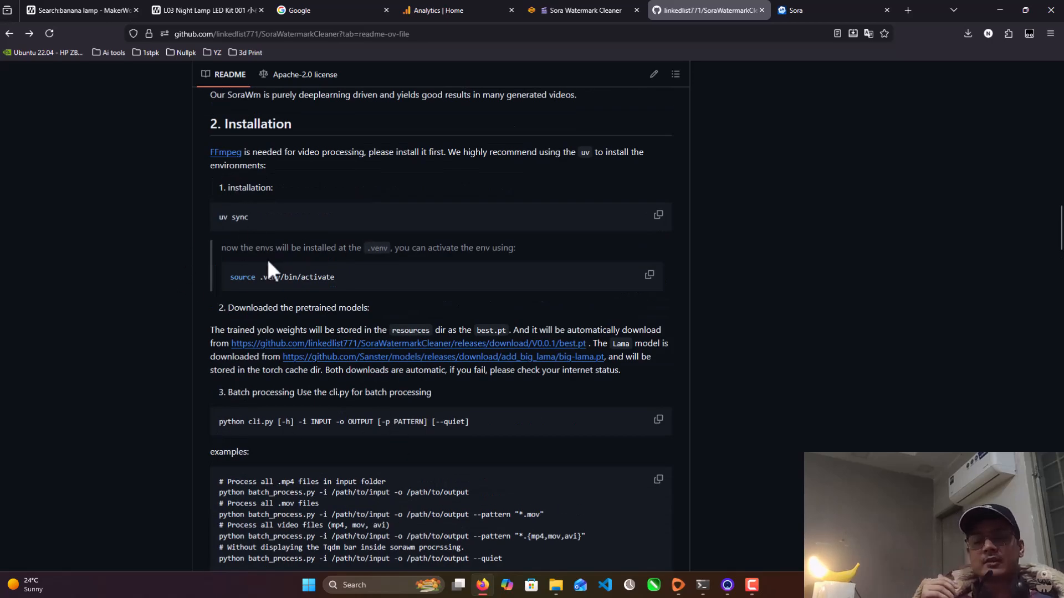
scroll(down, 3)
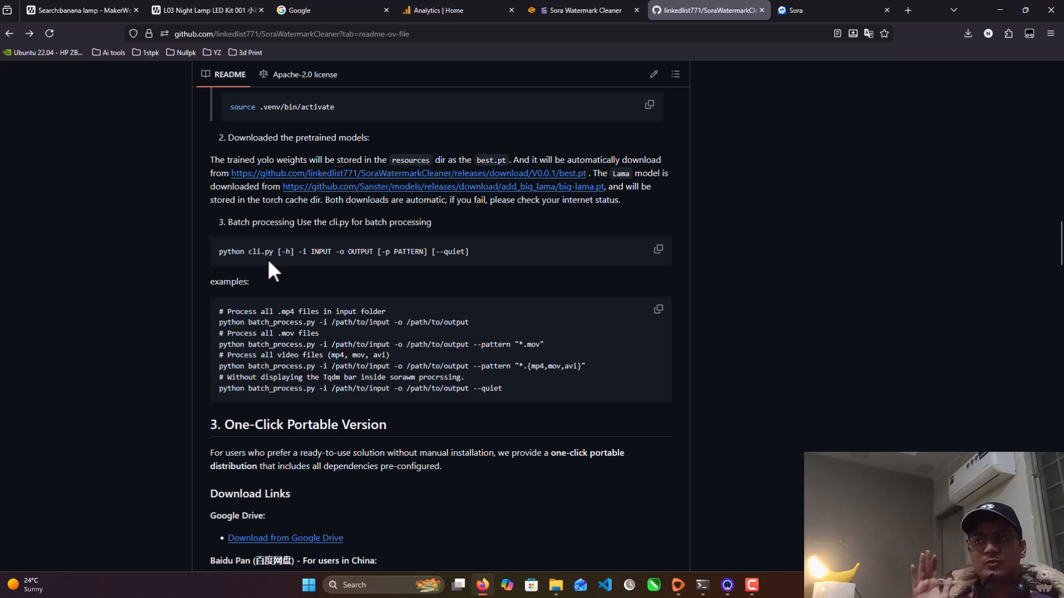
scroll(down, 3)
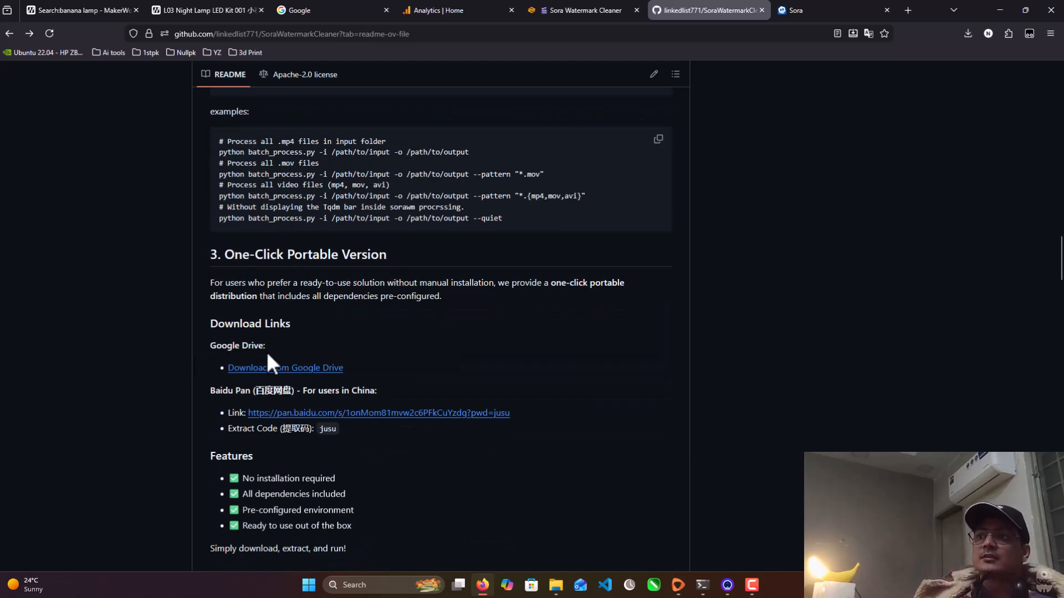
Open the 'Download from Google Drive' link for the portable SoraWatermarkCleaner.zip.
click(284, 368)
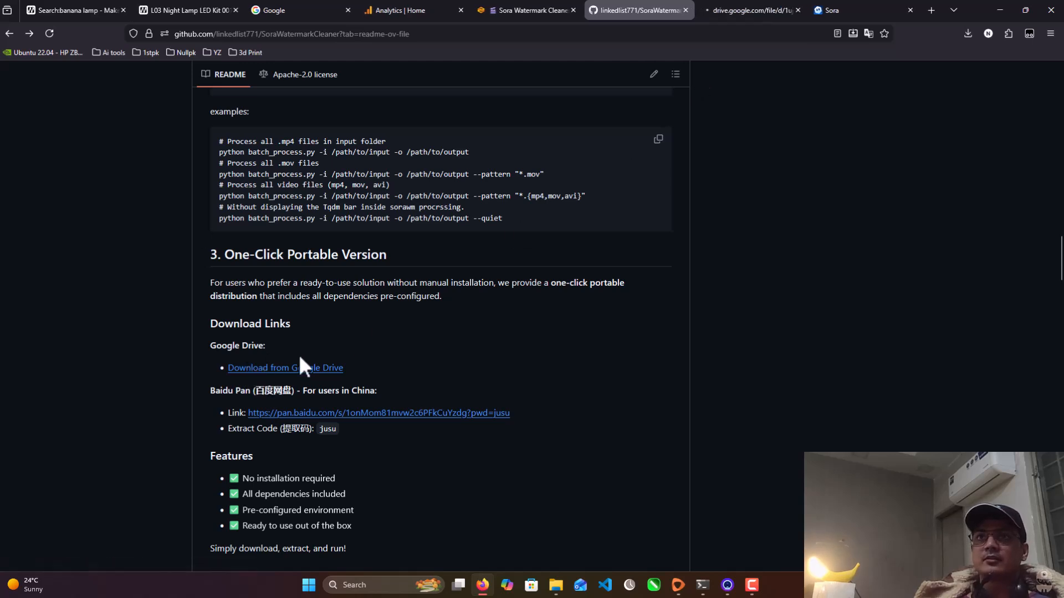
click(285, 368)
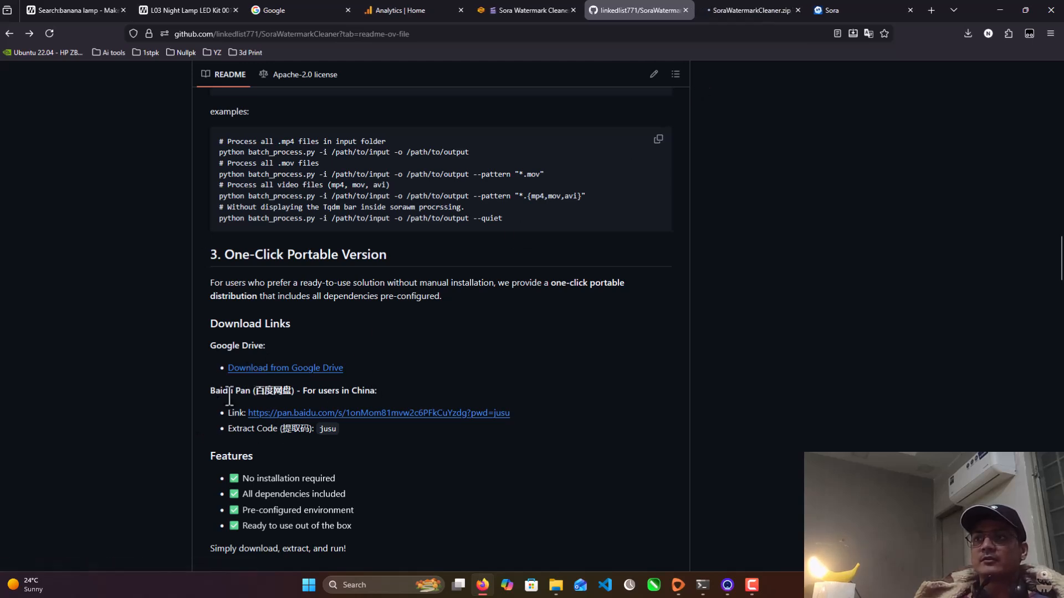
mouse_move(358, 431)
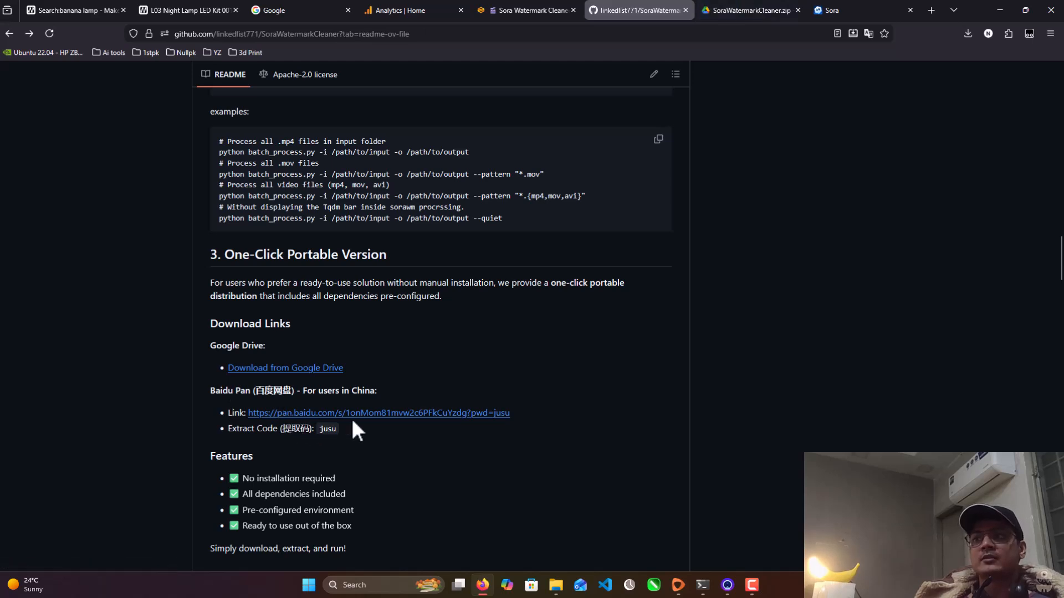
click(285, 368)
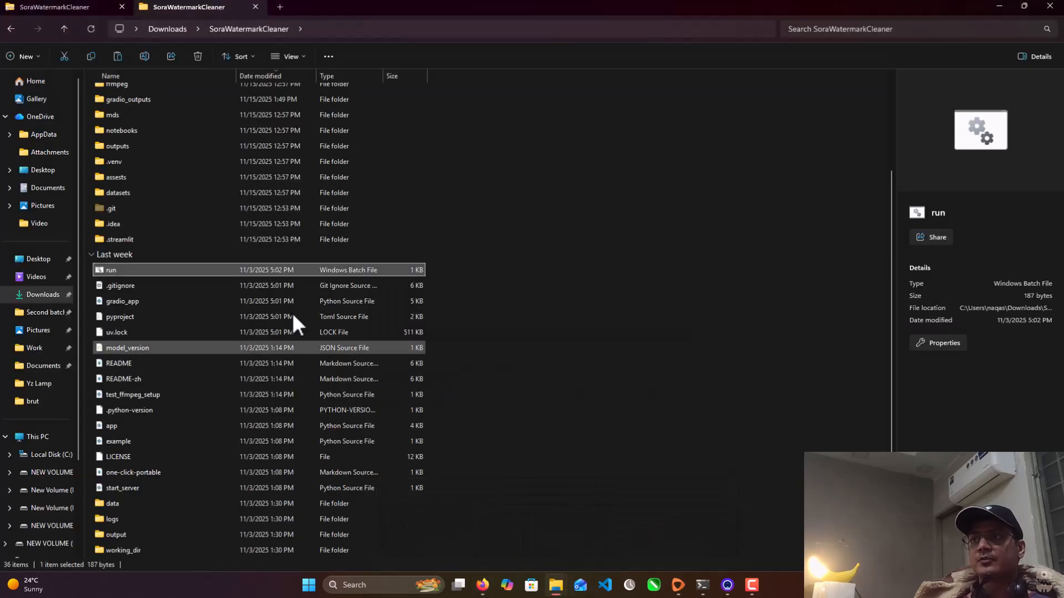
scroll(up, 3)
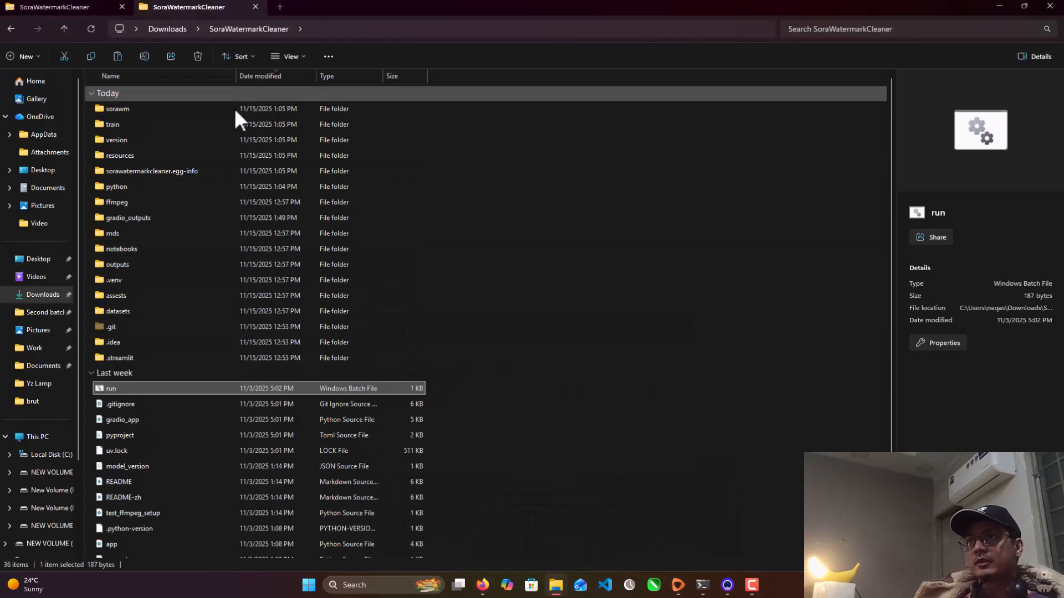
scroll(down, 3)
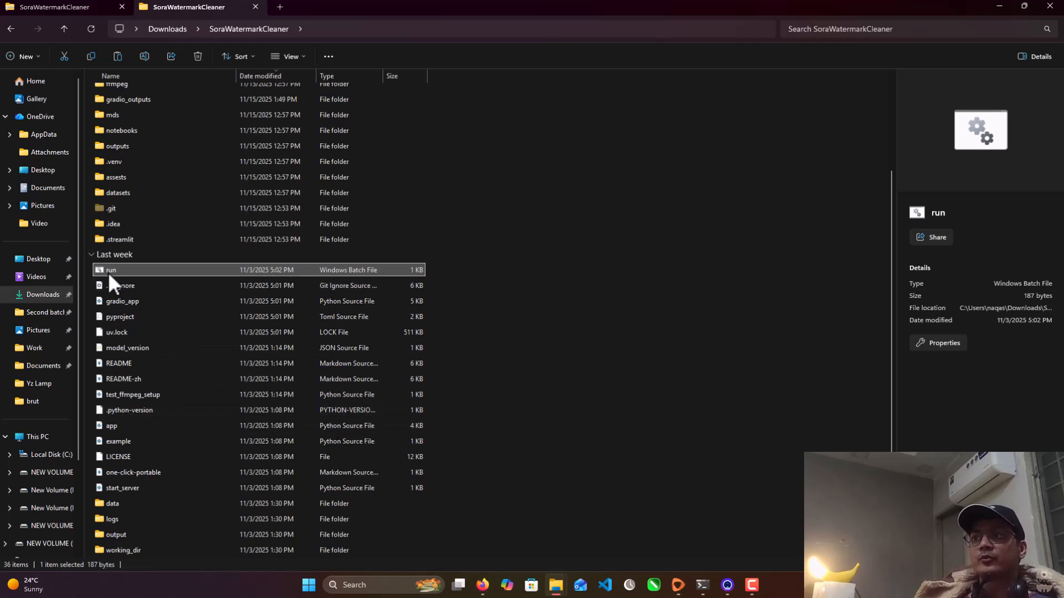
mouse_move(120, 281)
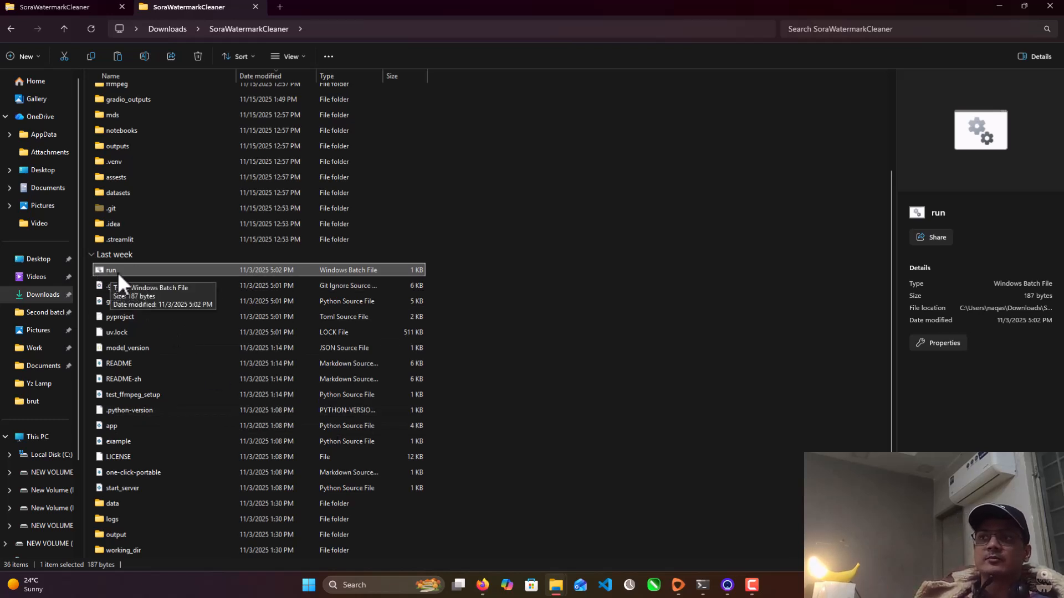
mouse_move(702, 585)
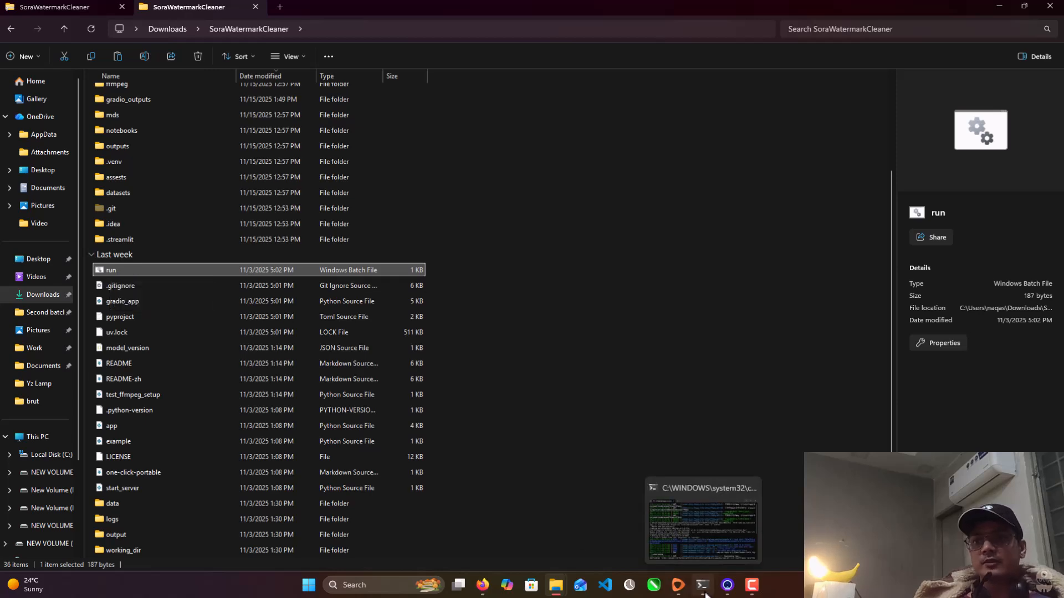
Check the console log for cleaned_Sora_2.mp4 in gradio_outputs, then return to the browser.
click(702, 520)
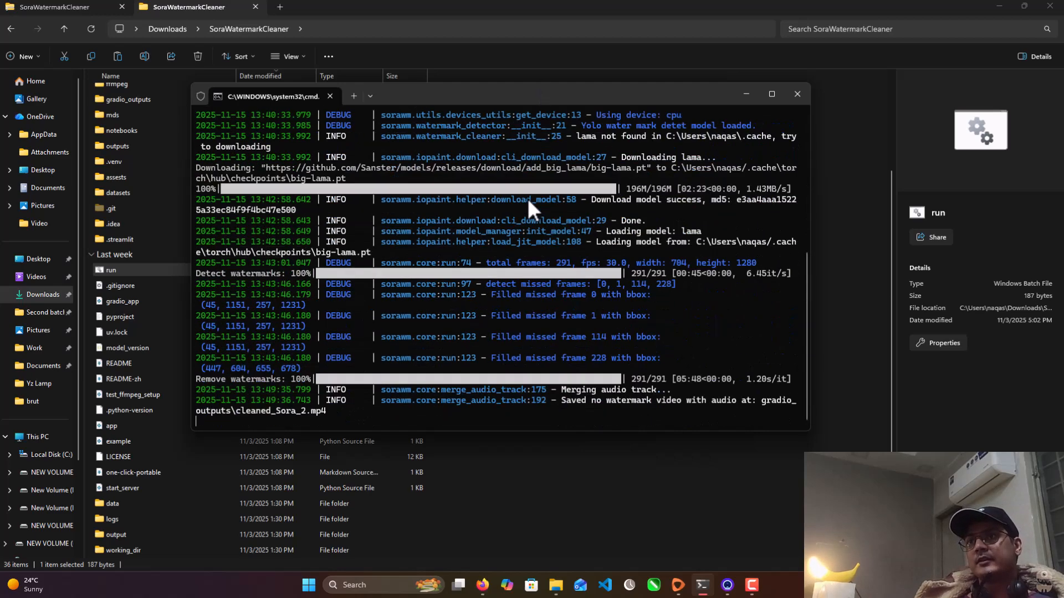
click(482, 585)
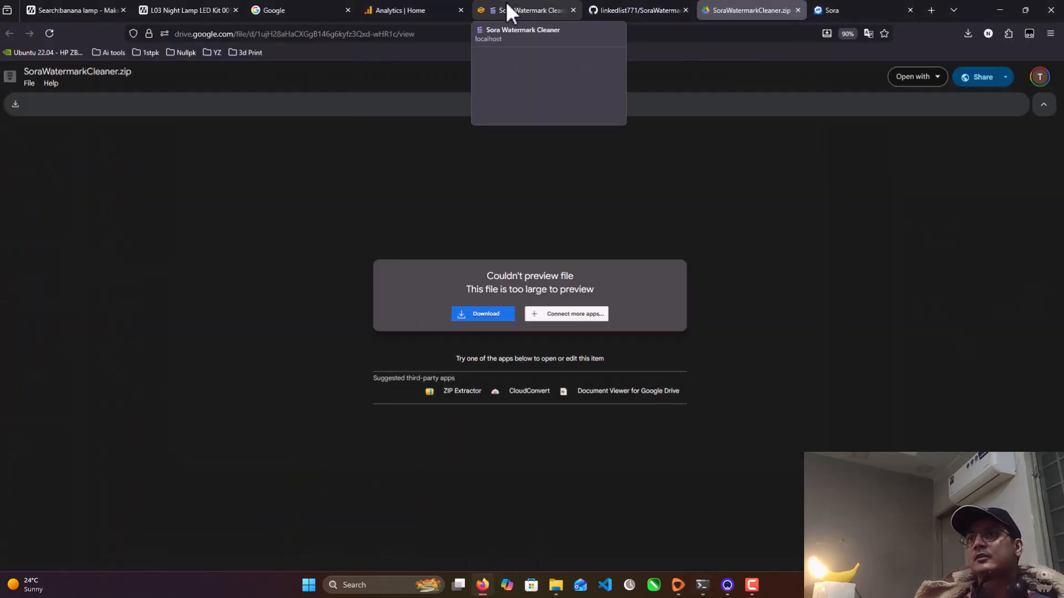
click(525, 9)
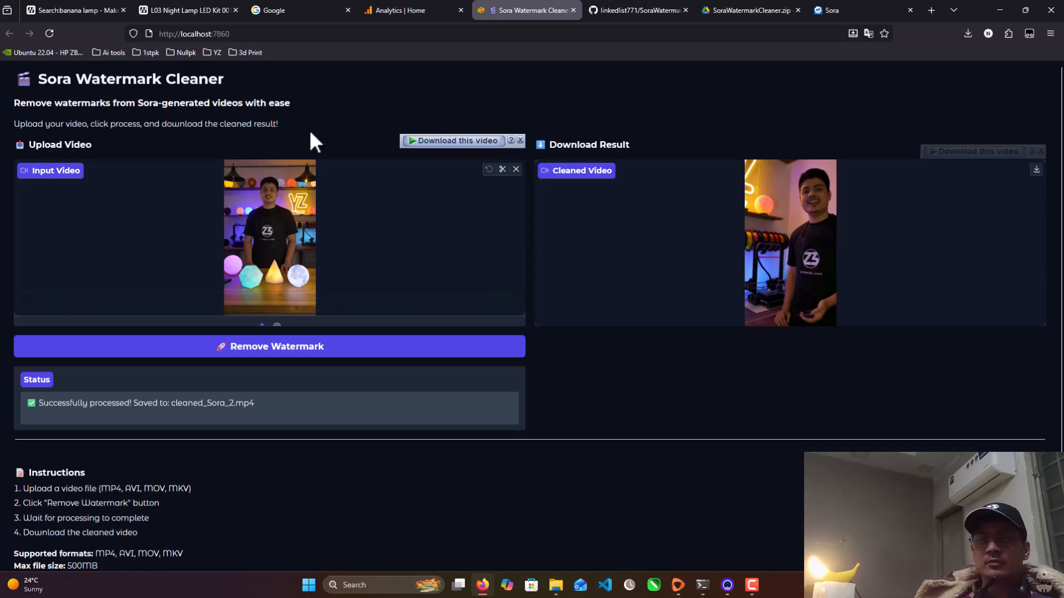
click(194, 33)
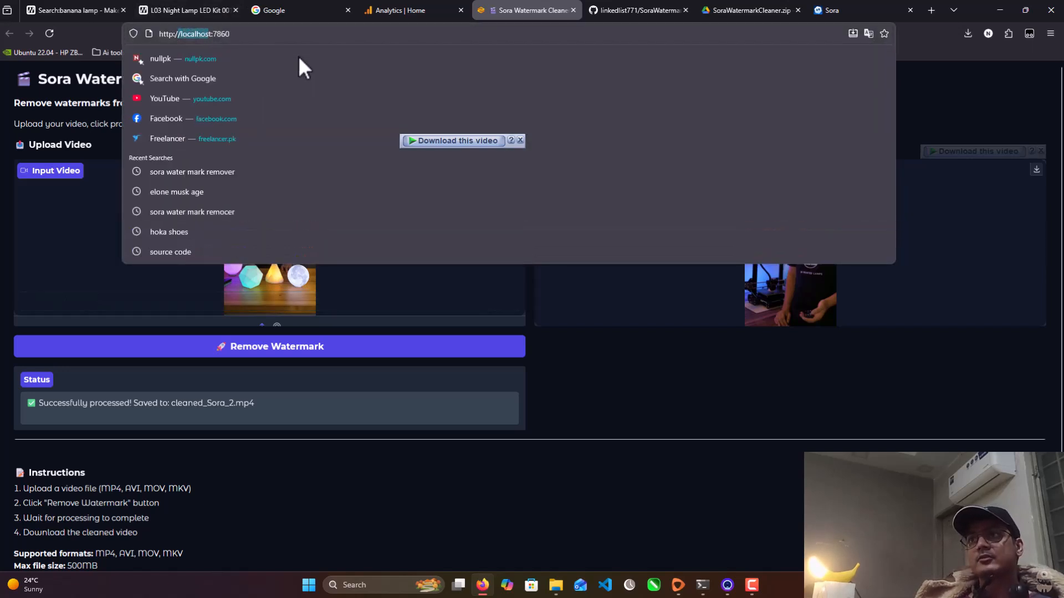
click(613, 447)
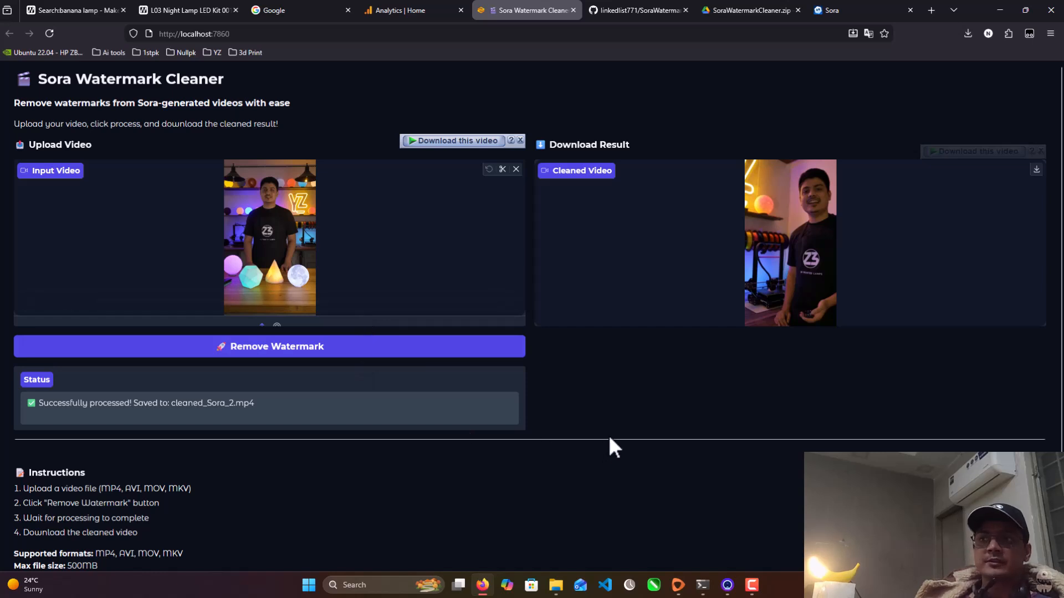
mouse_move(713, 576)
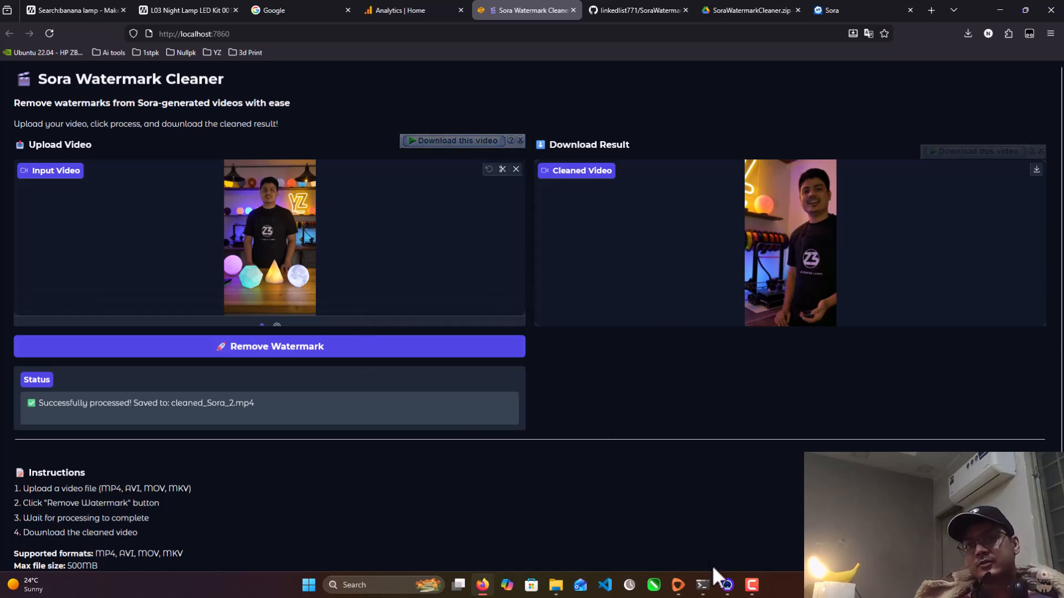
mouse_move(702, 585)
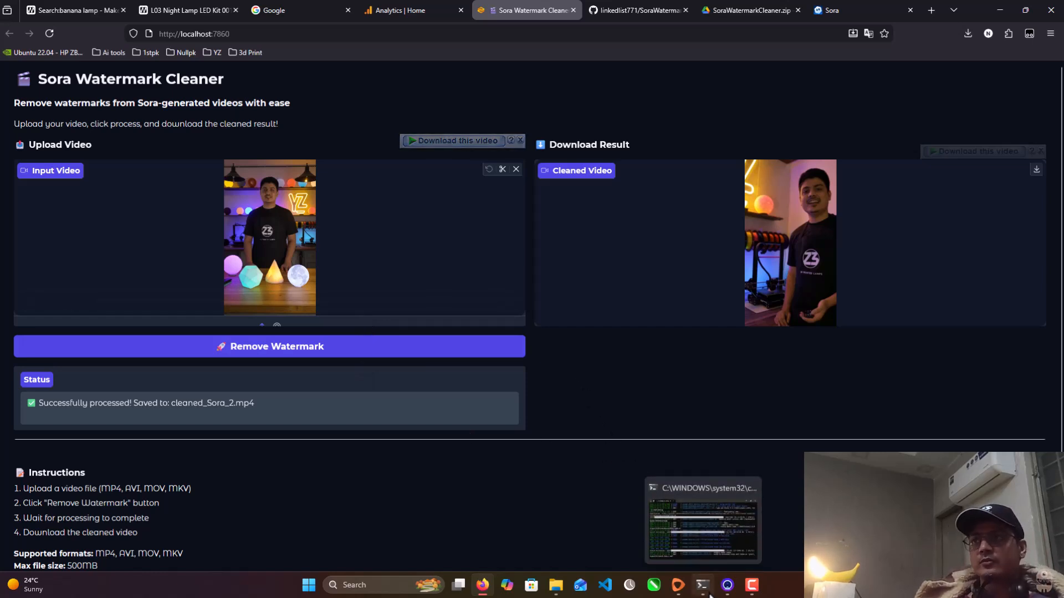
click(702, 519)
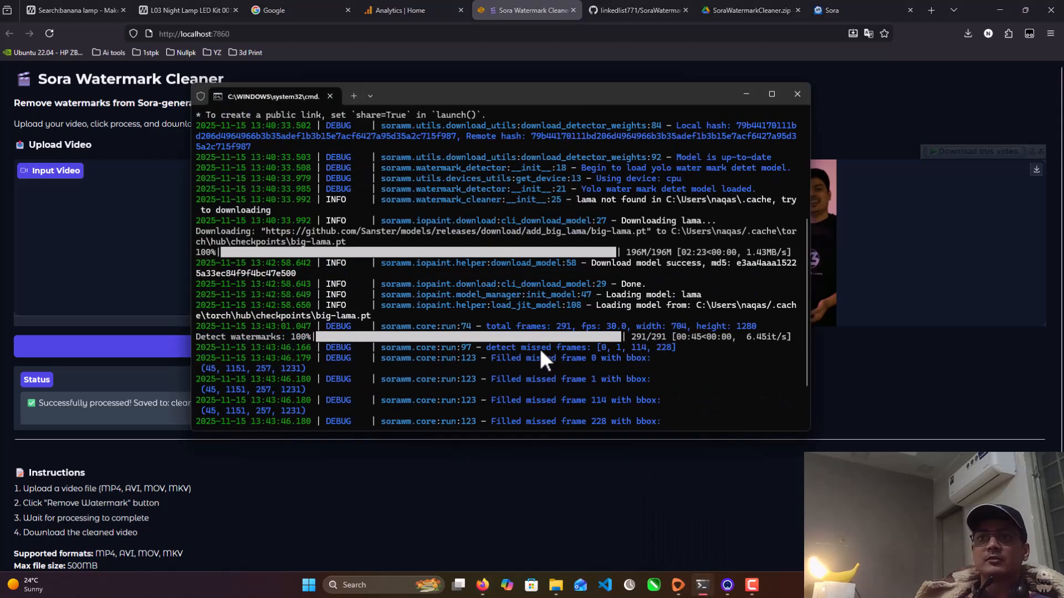
mouse_move(568, 372)
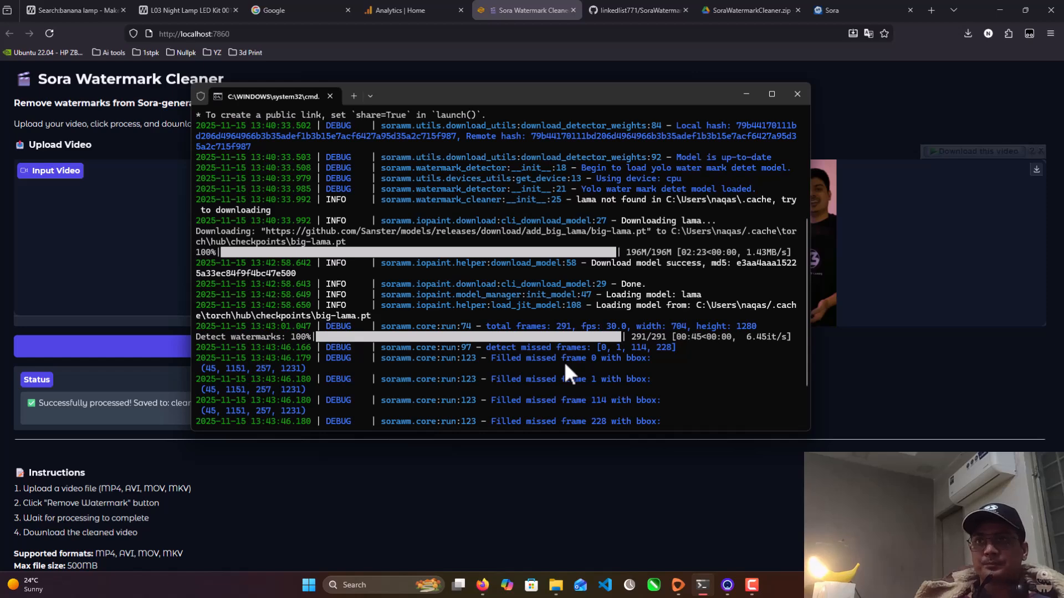
mouse_move(1031, 427)
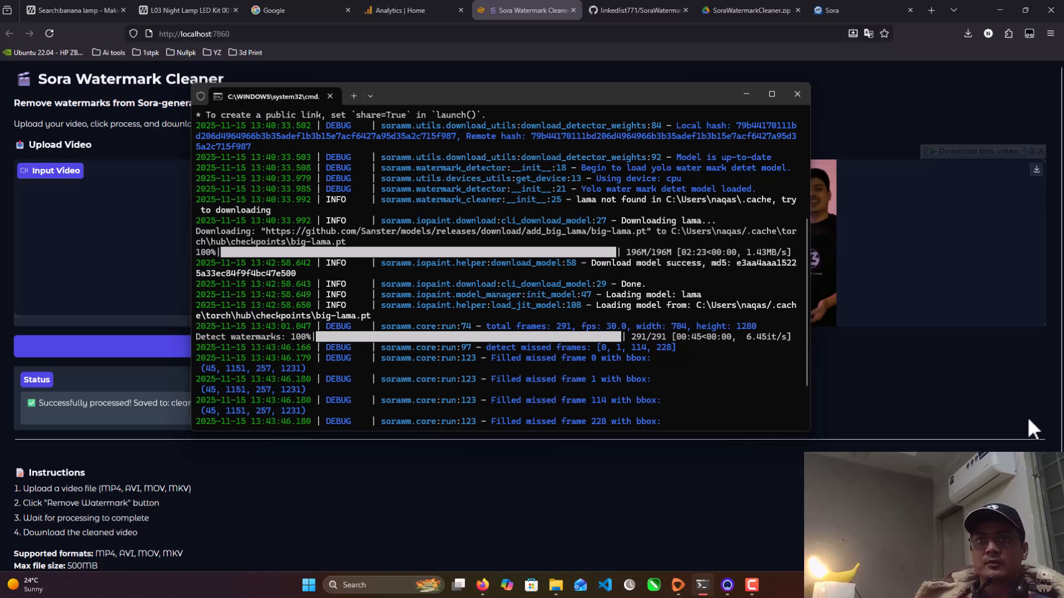
click(797, 94)
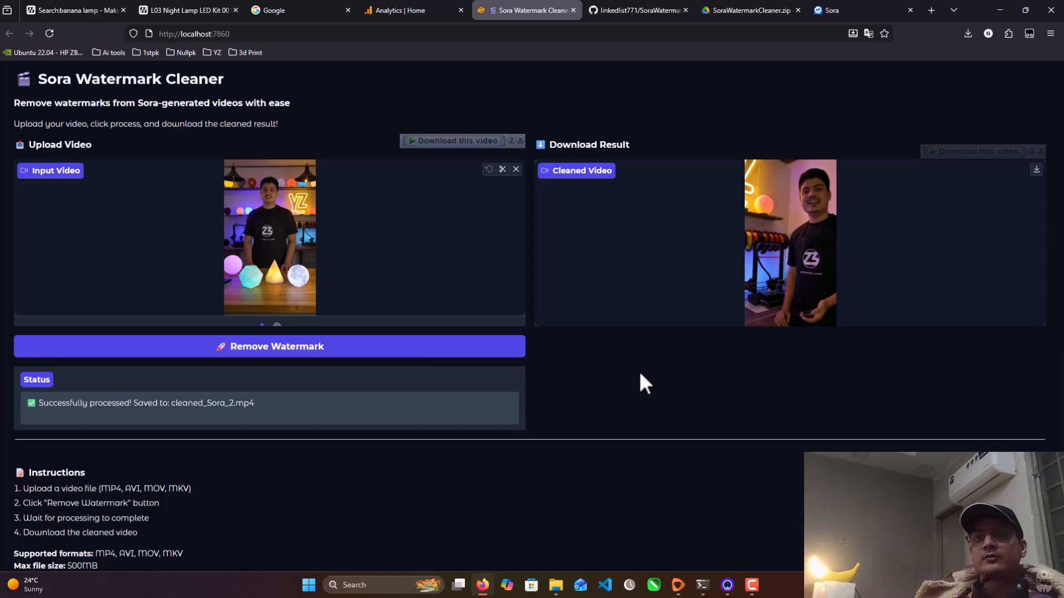
mouse_move(366, 282)
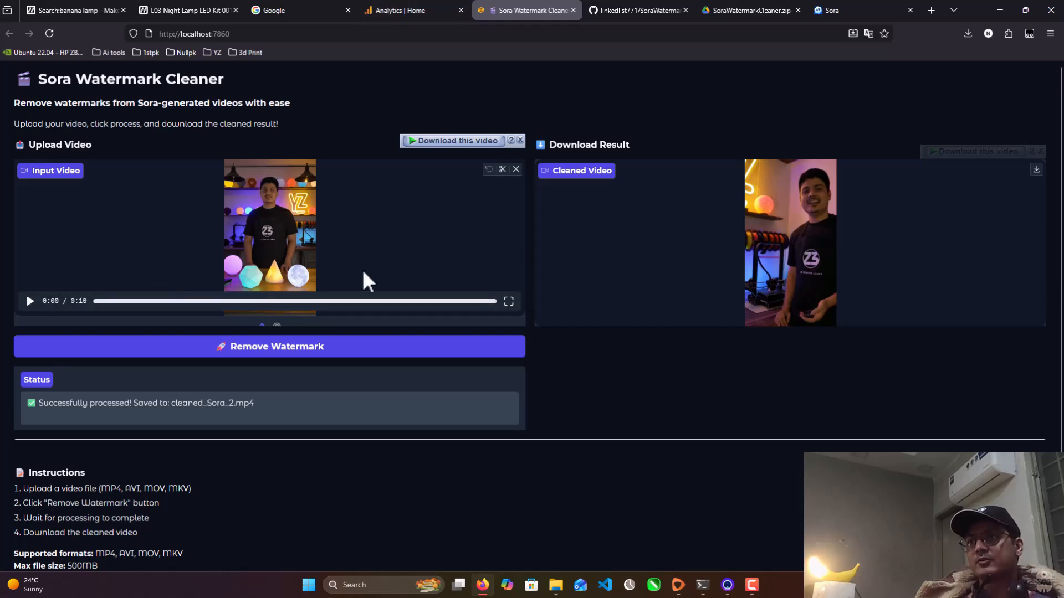
Play the uploaded Input Video fullscreen, then compare it with the Cleaned Video.
click(29, 301)
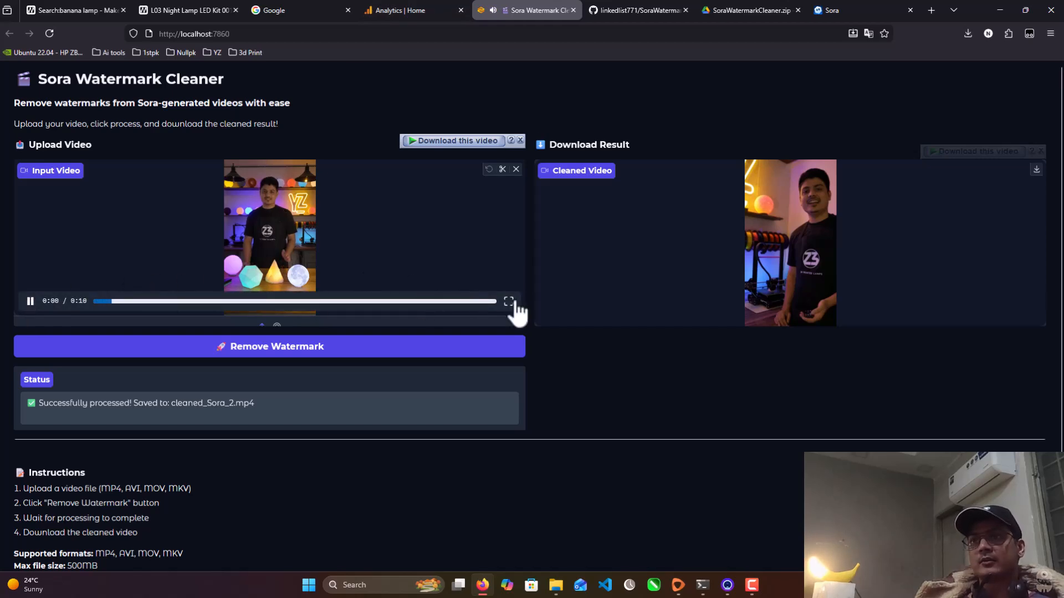
click(508, 301)
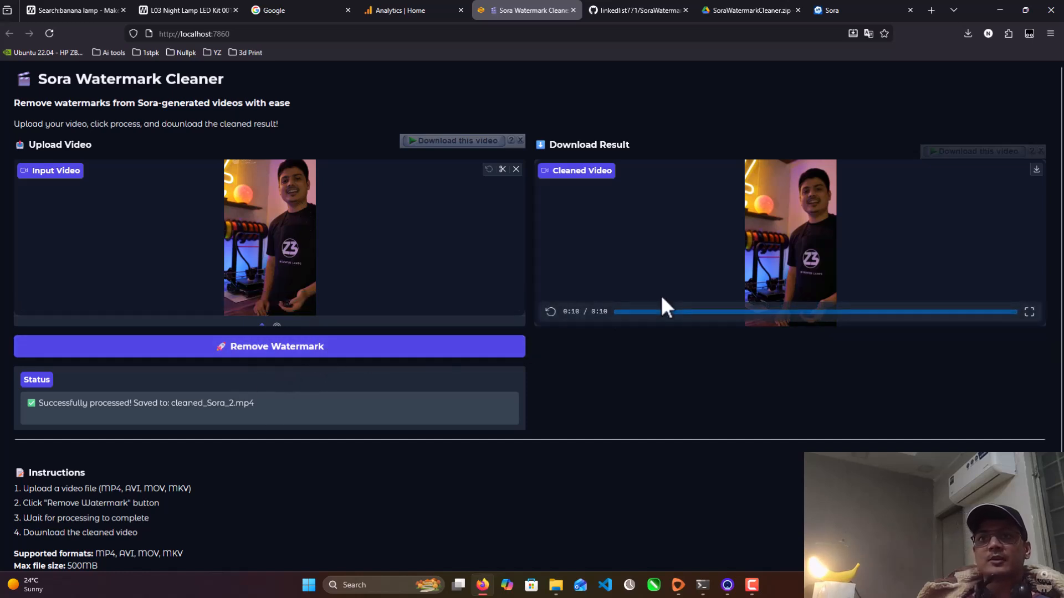
mouse_move(743, 284)
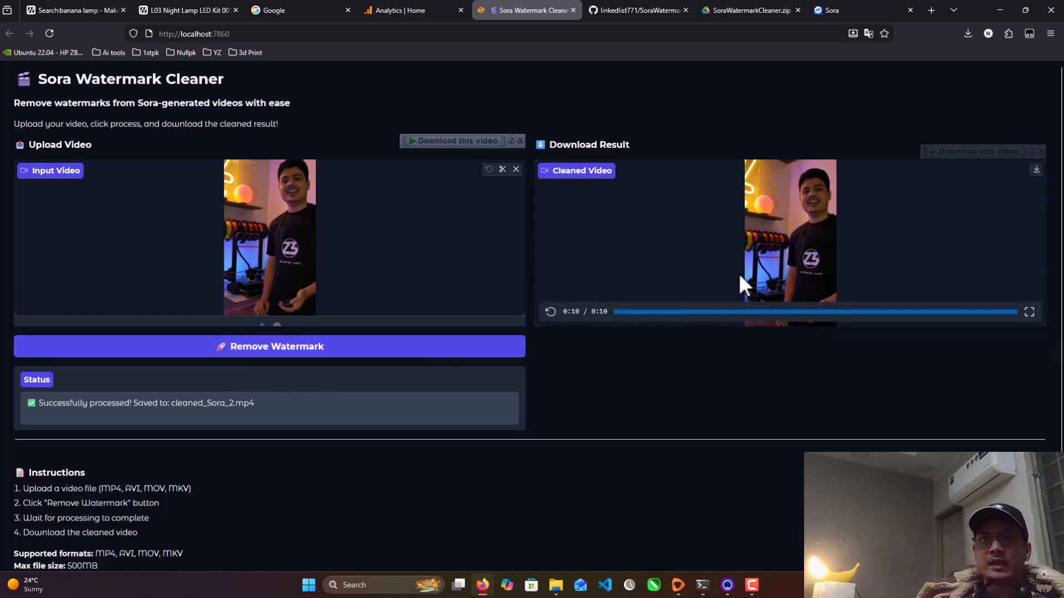
mouse_move(1030, 312)
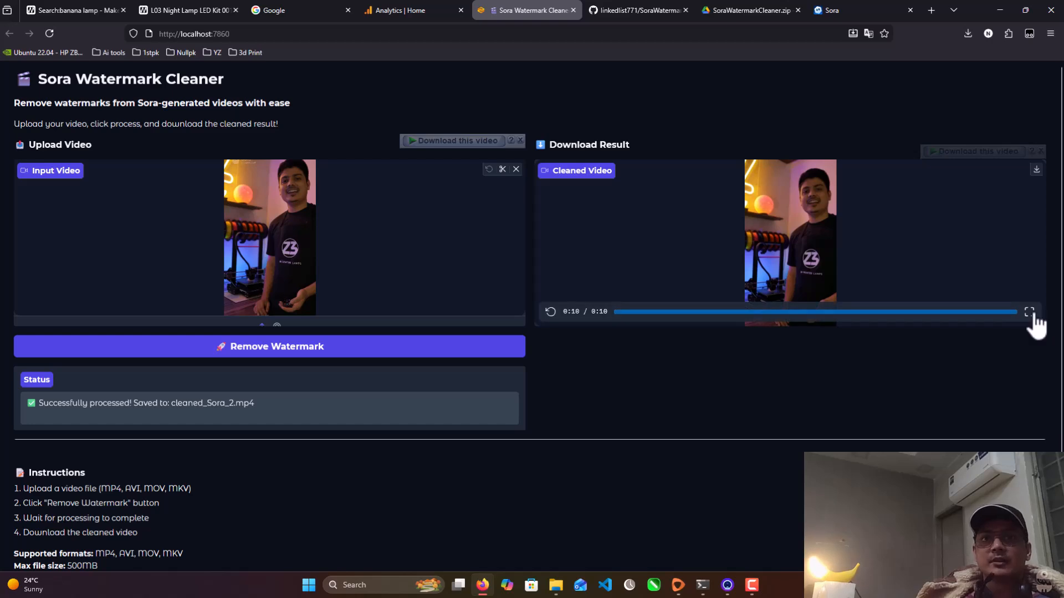
click(550, 312)
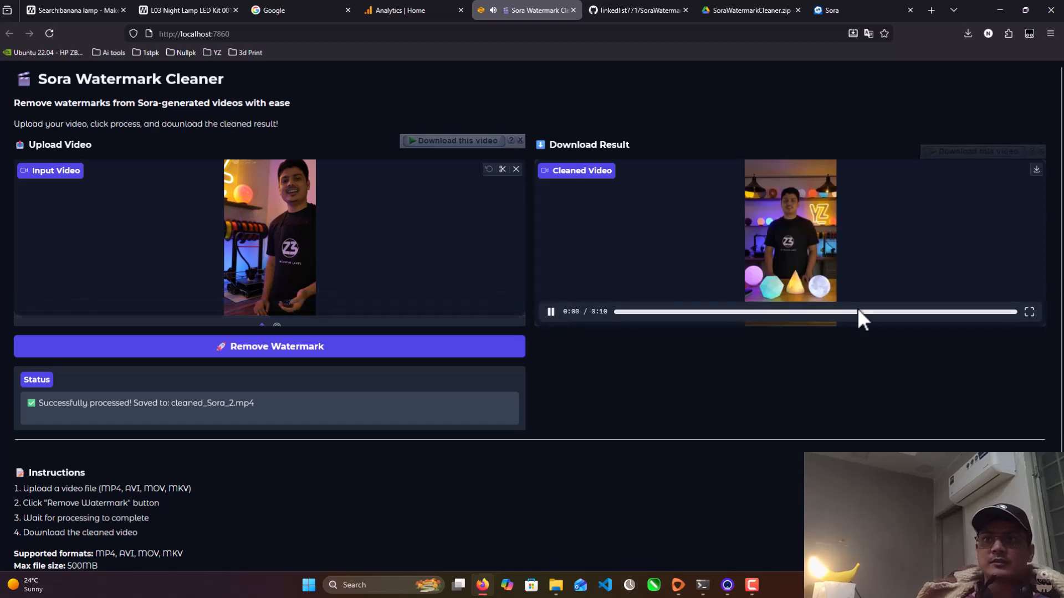
click(1028, 311)
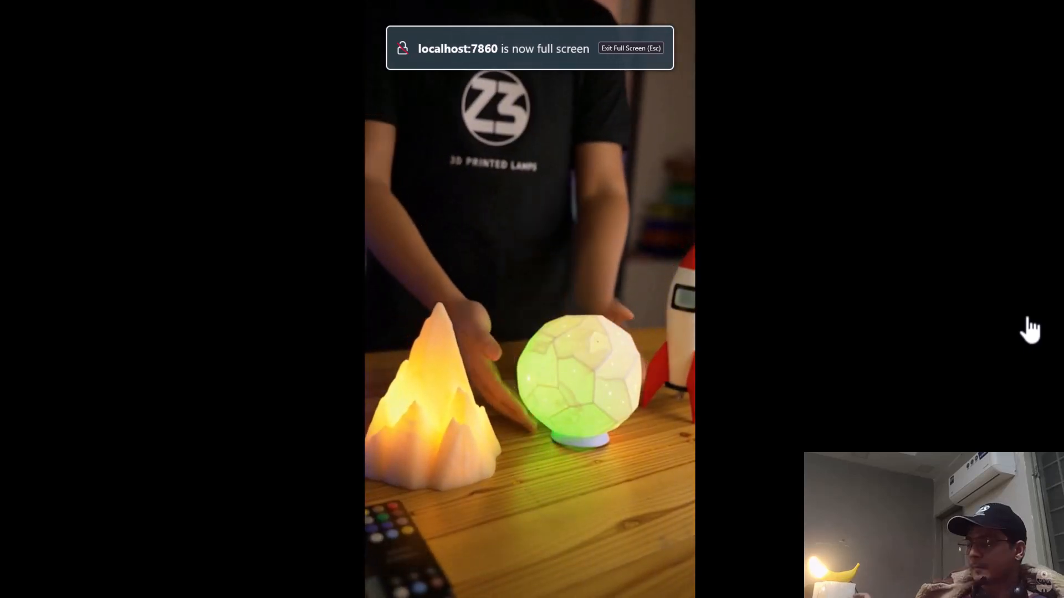
key(Escape)
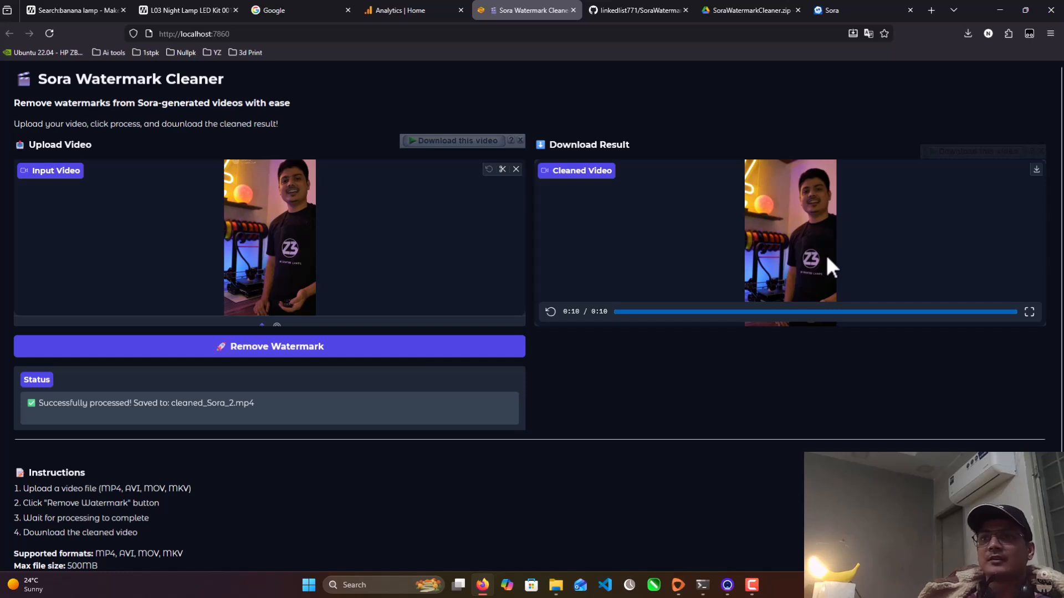
mouse_move(829, 246)
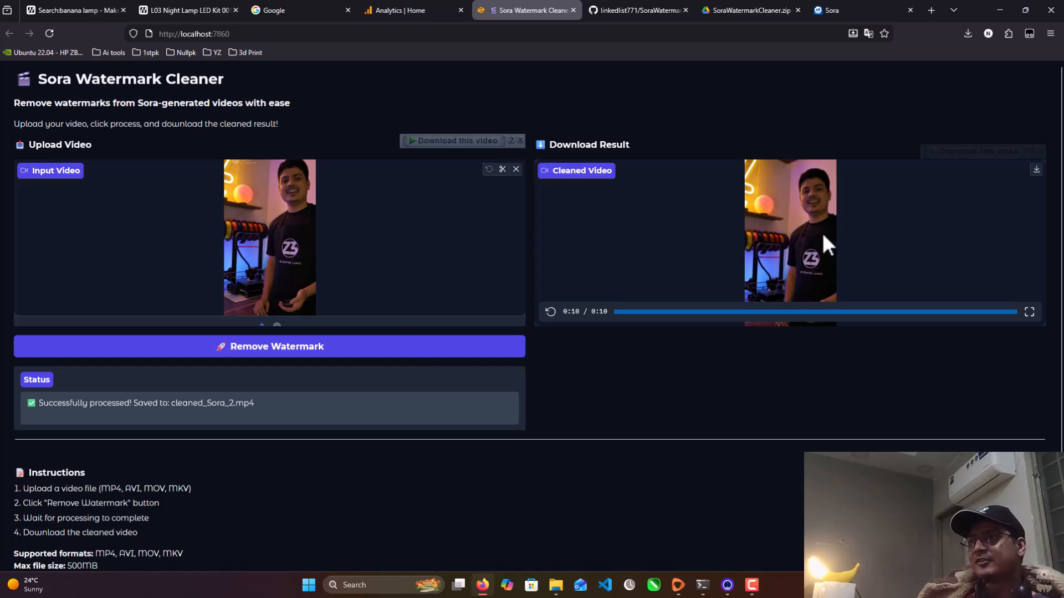
mouse_move(826, 261)
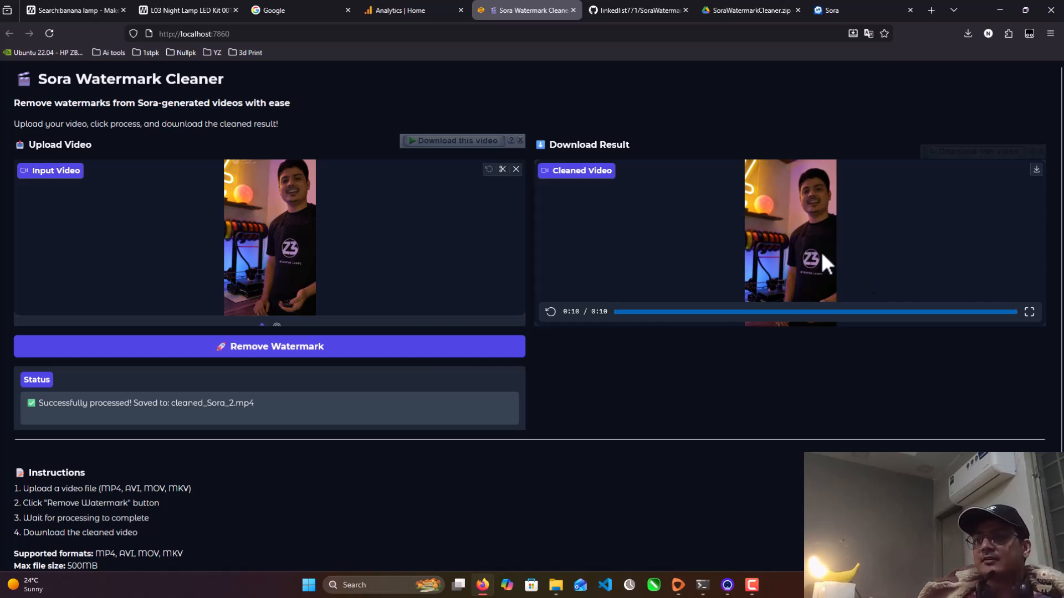
mouse_move(776, 270)
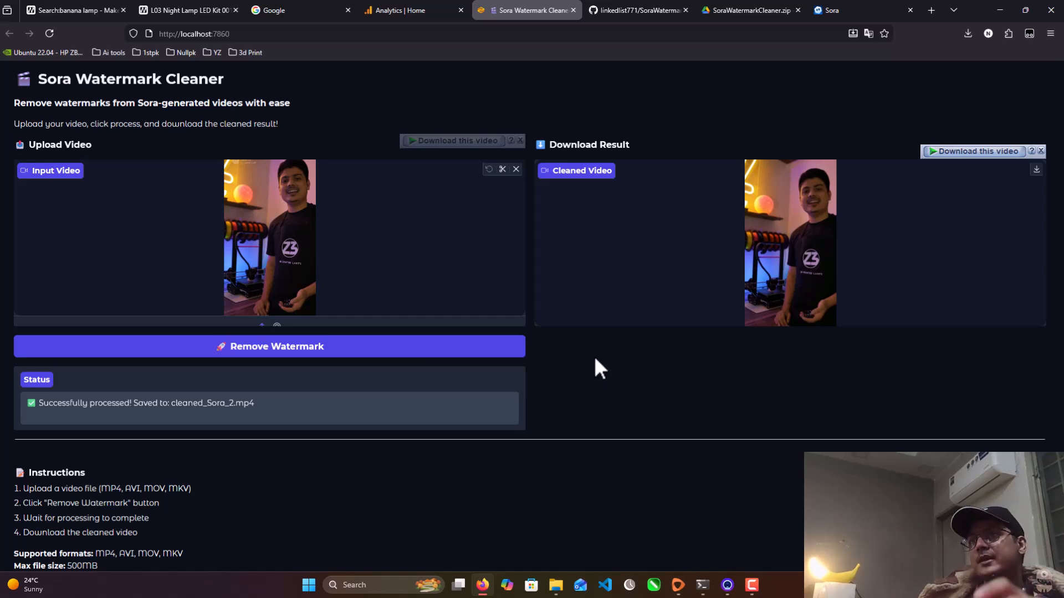
mouse_move(786, 316)
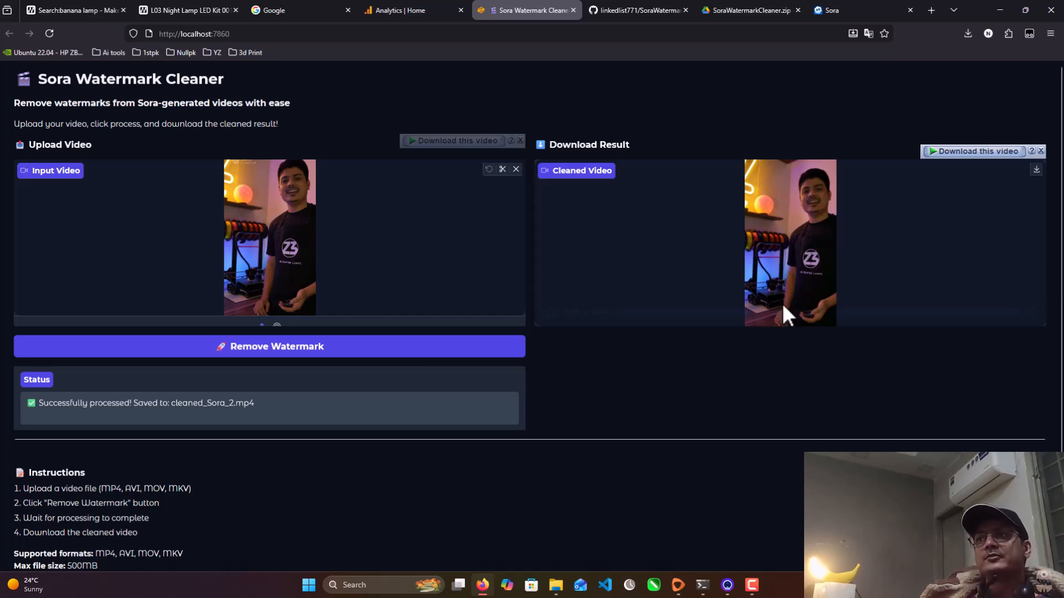